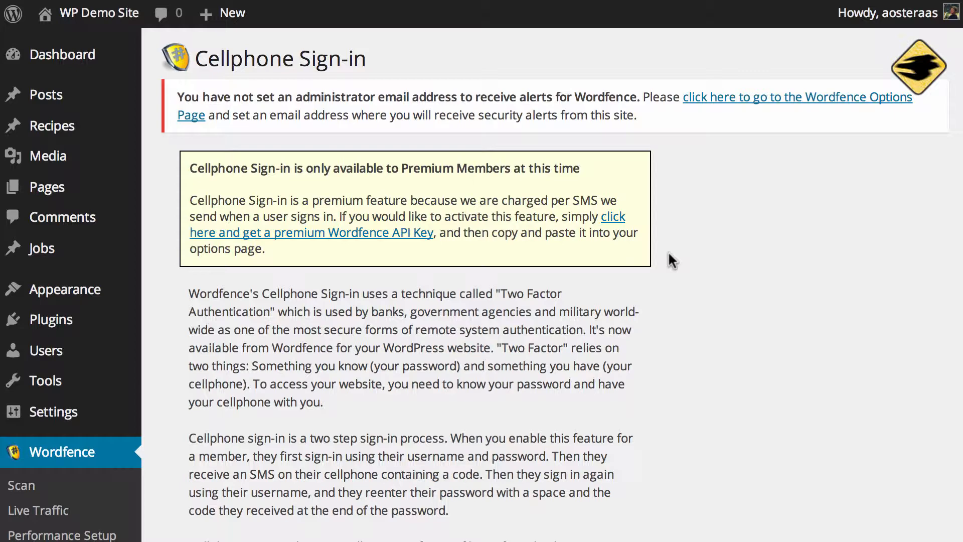
# Scroll the Cellphone Sign-in page down to the empty username and phone number fields
pyautogui.scroll(-3)
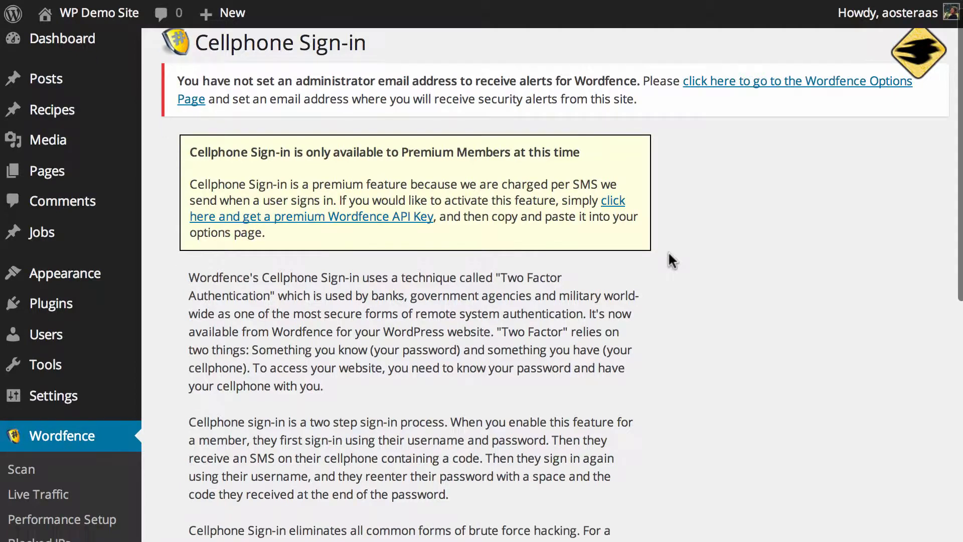
pyautogui.scroll(-3)
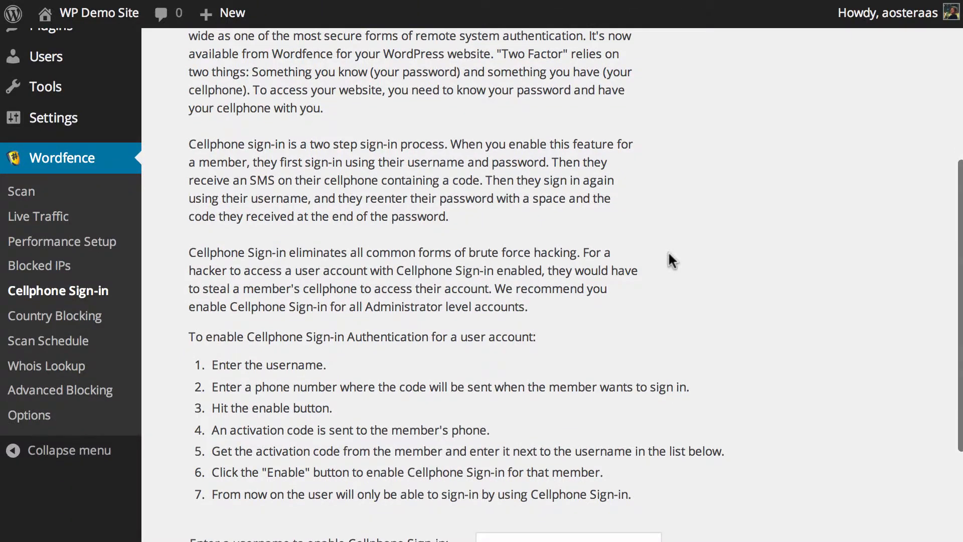
pyautogui.scroll(-3)
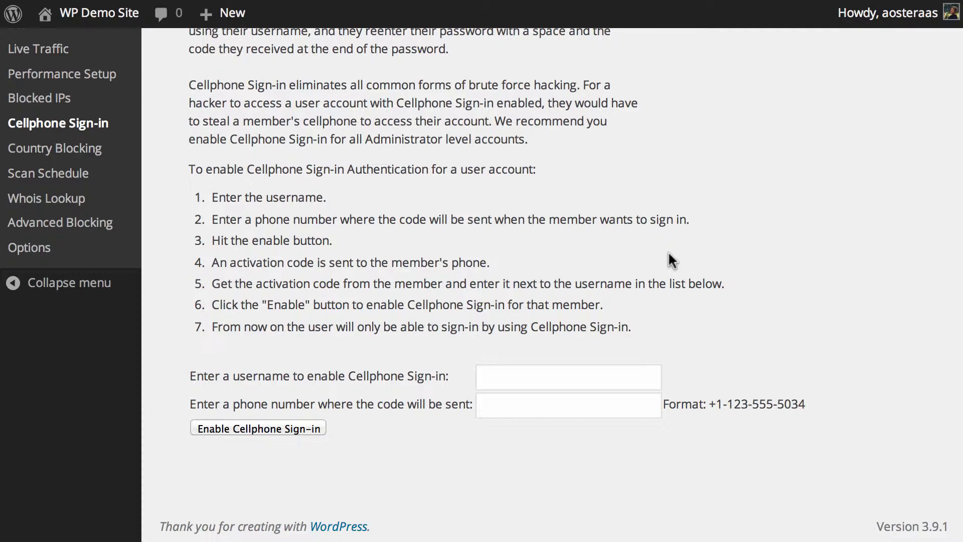
pyautogui.moveTo(421, 249)
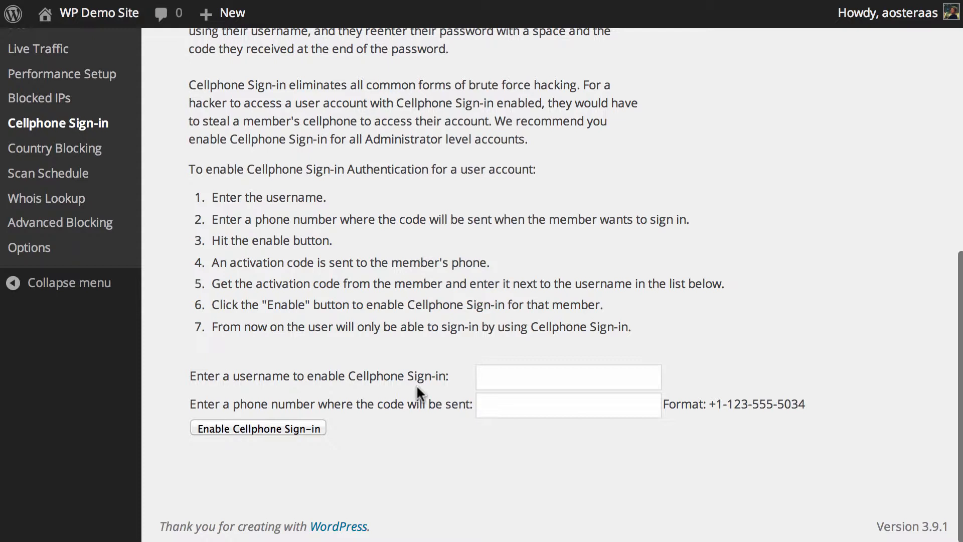
pyautogui.click(567, 376)
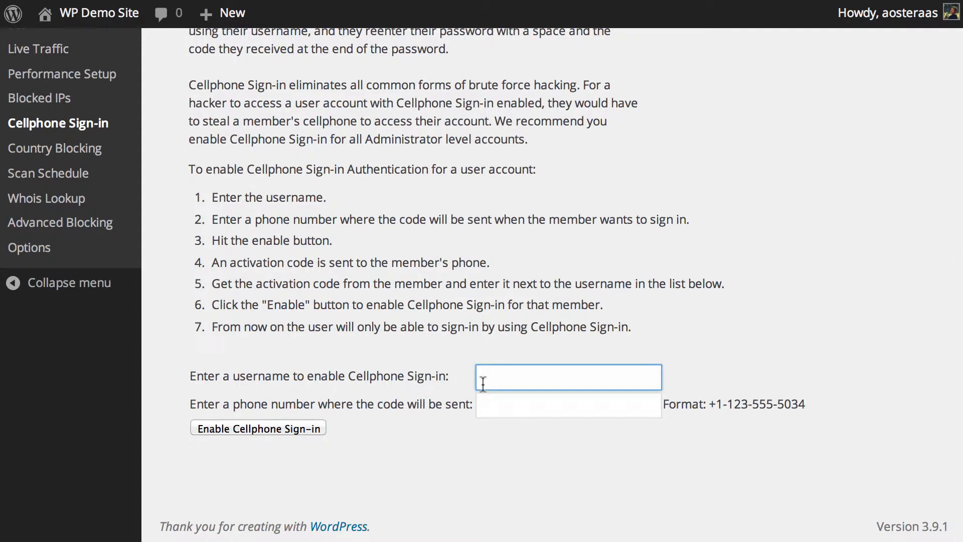
pyautogui.write('aoster')
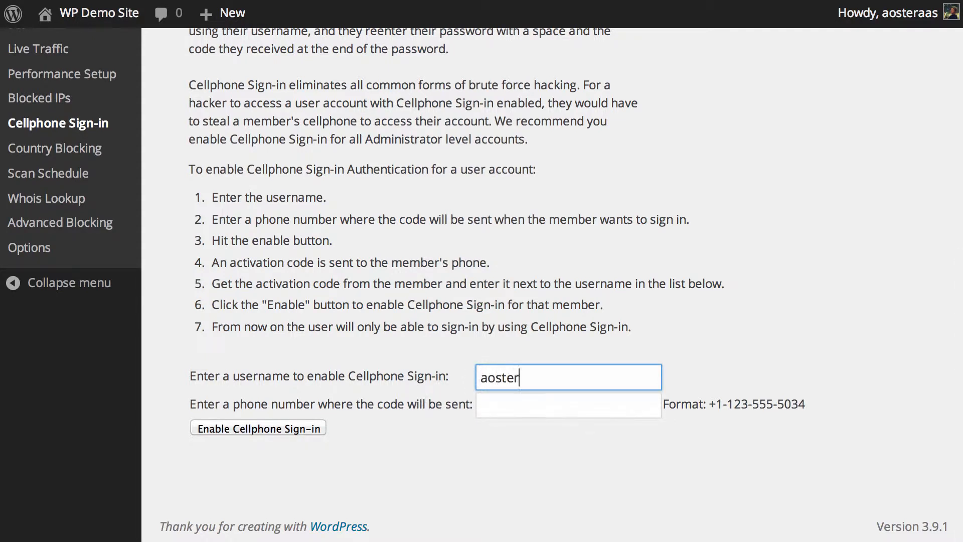
pyautogui.write('+')
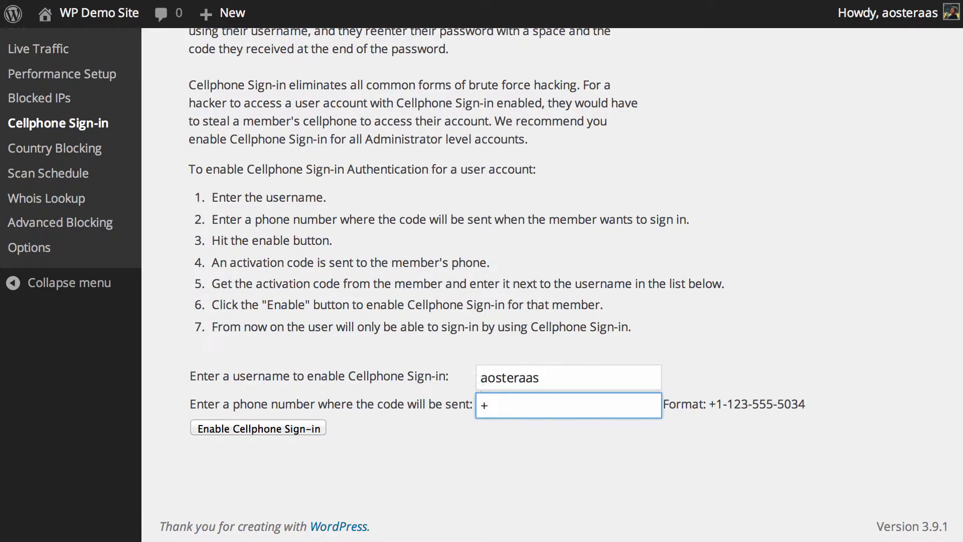
pyautogui.moveTo(369, 353)
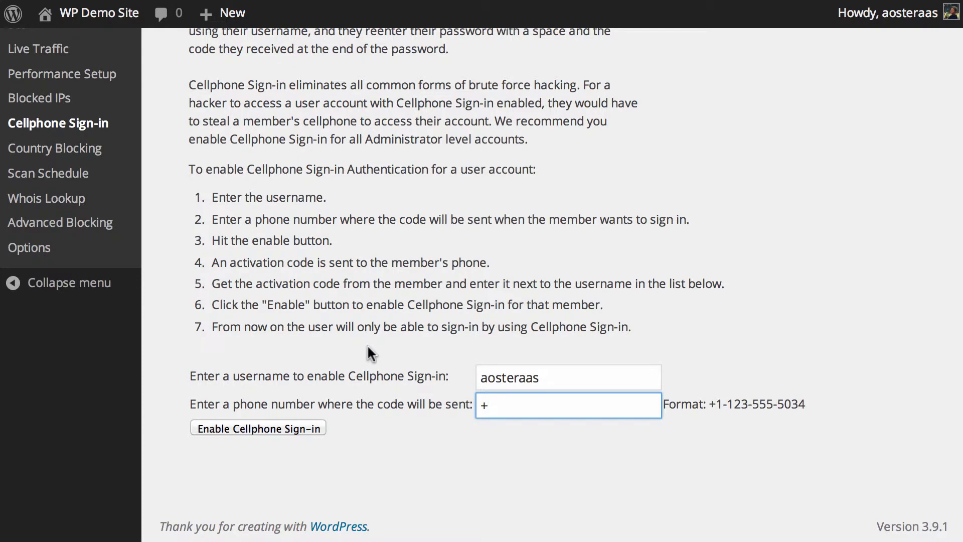